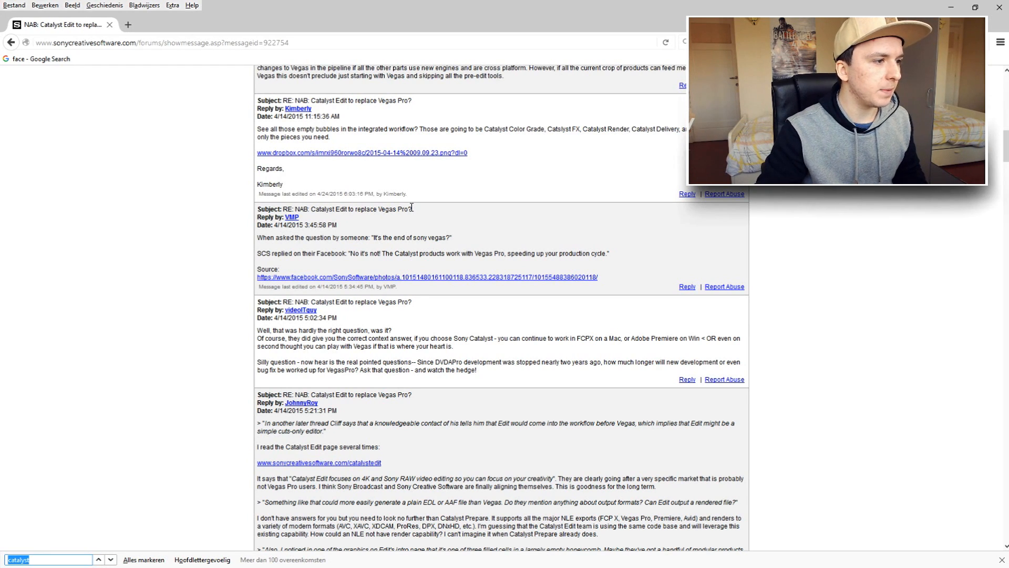
- Highlight the quoted question "It's the end of sony vegas?" in VMP's reply citing Sony's Facebook answer
scroll("up", 3)
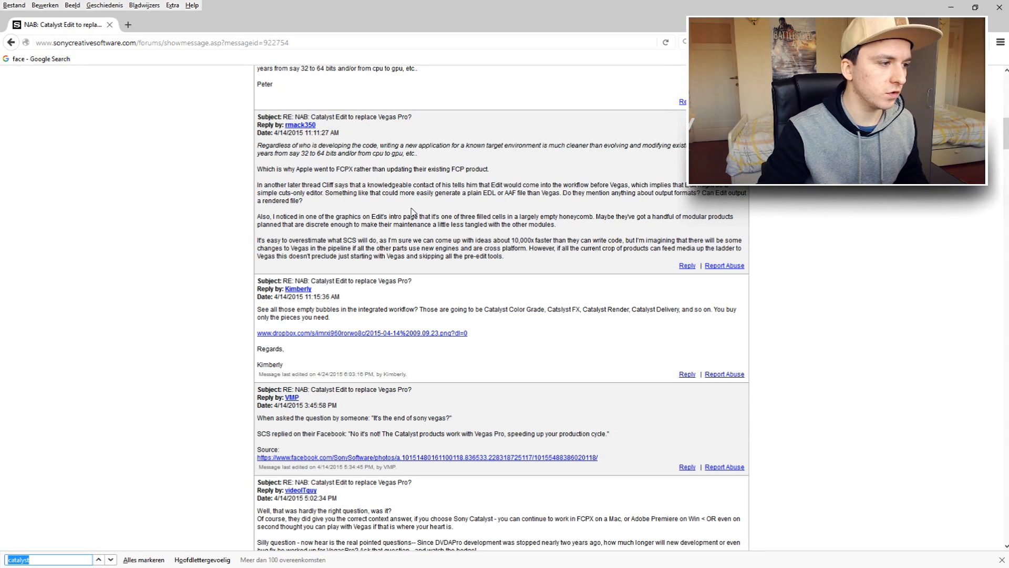
scroll("down", 3)
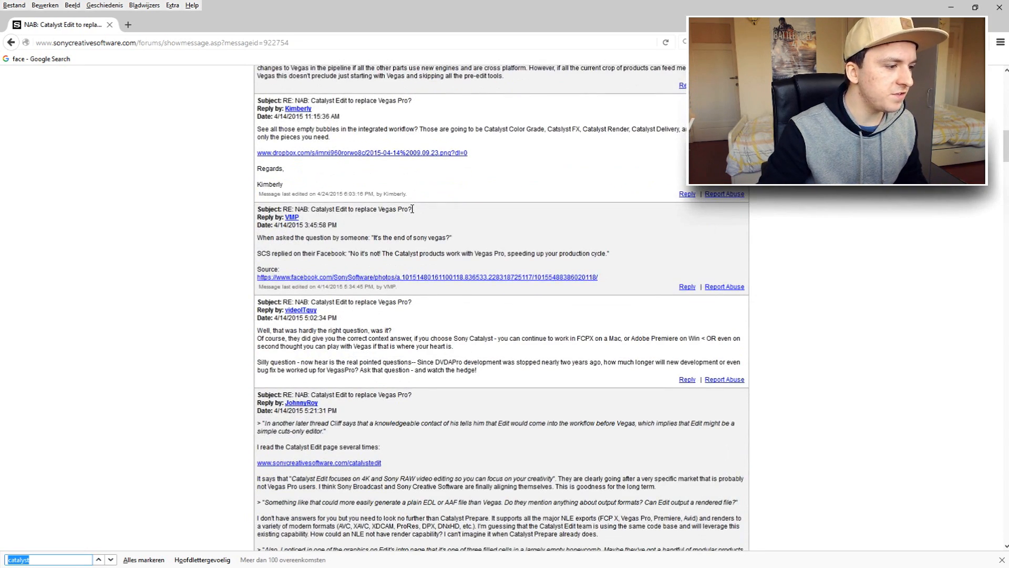
mouse_move(378, 233)
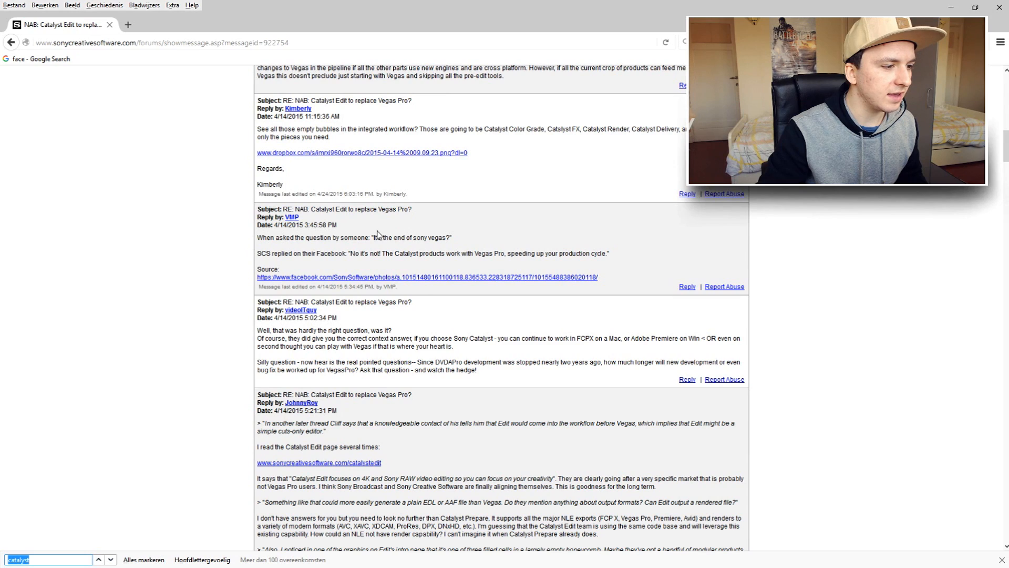
left_click_drag(377, 238, 434, 238)
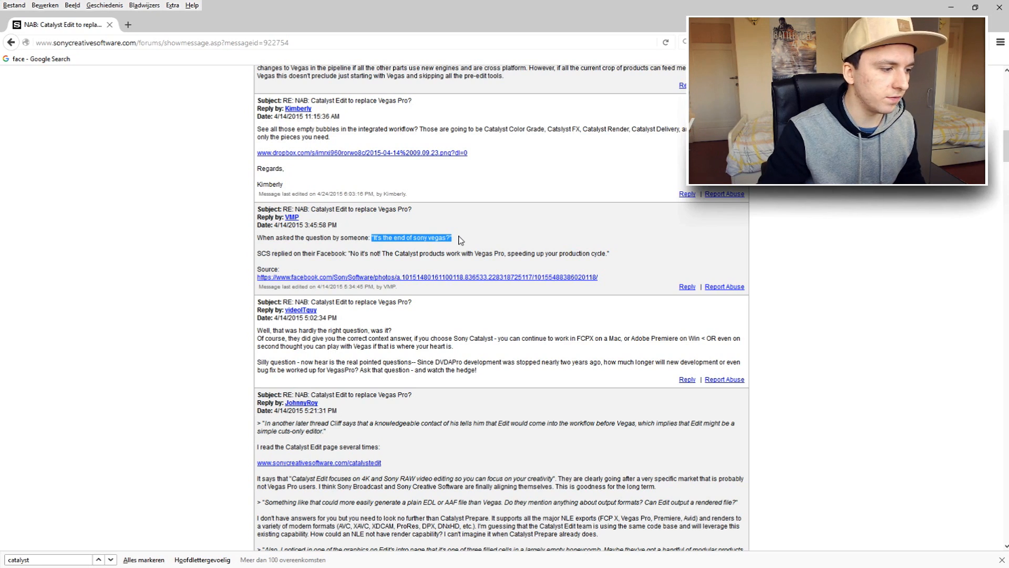
scroll("down", 3)
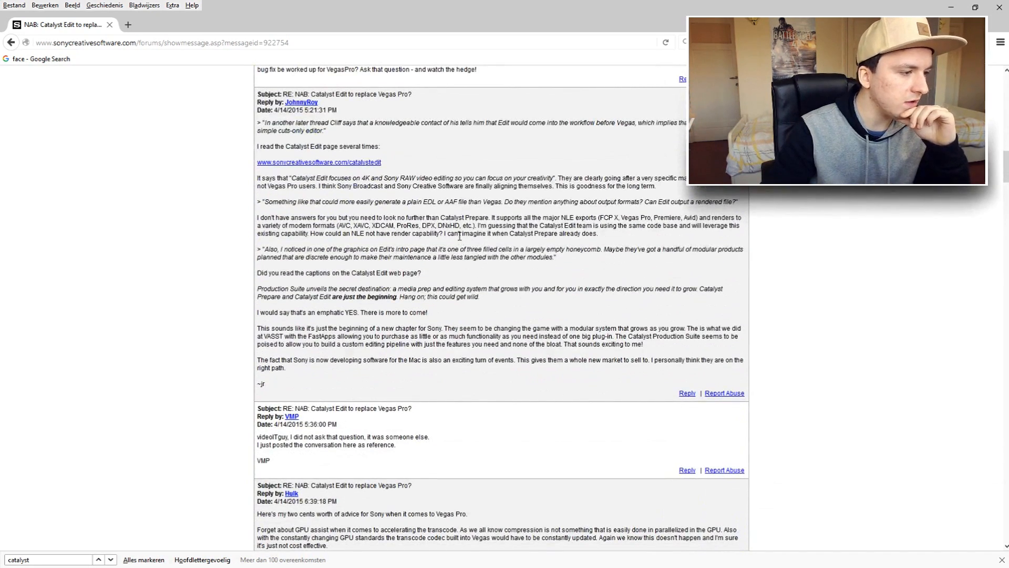
scroll("up", 3)
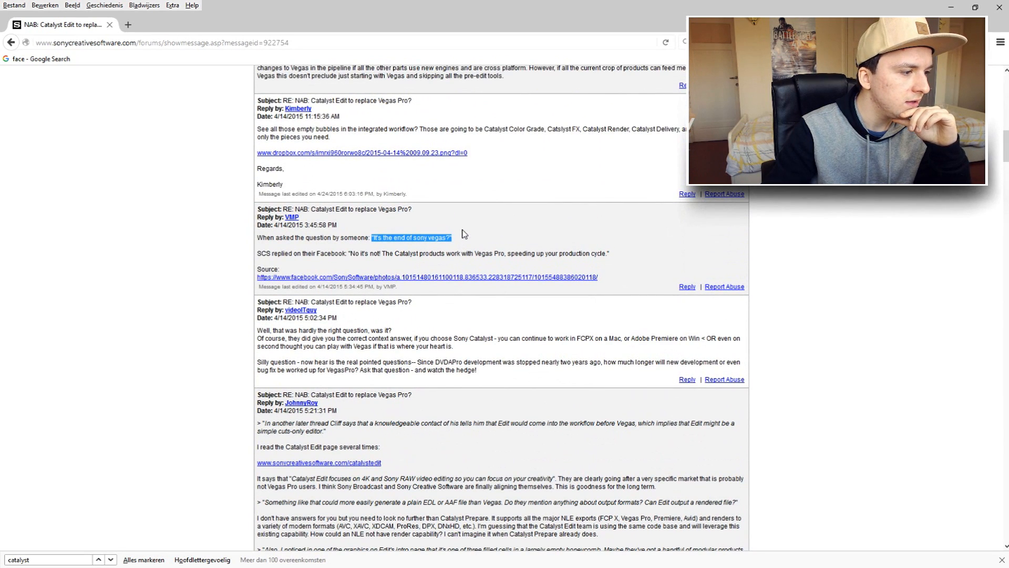
scroll("up", 3)
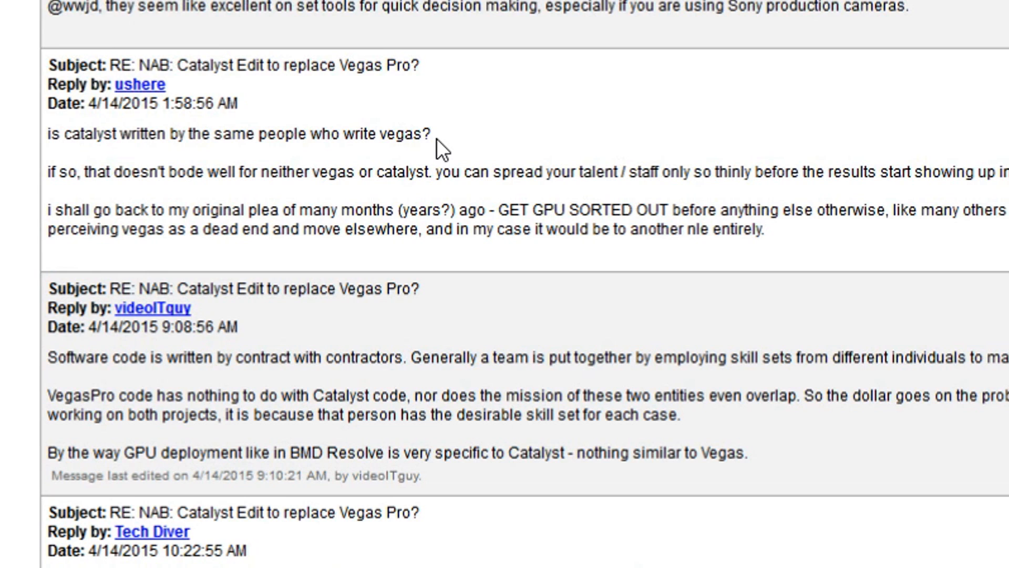
double_click(406, 135)
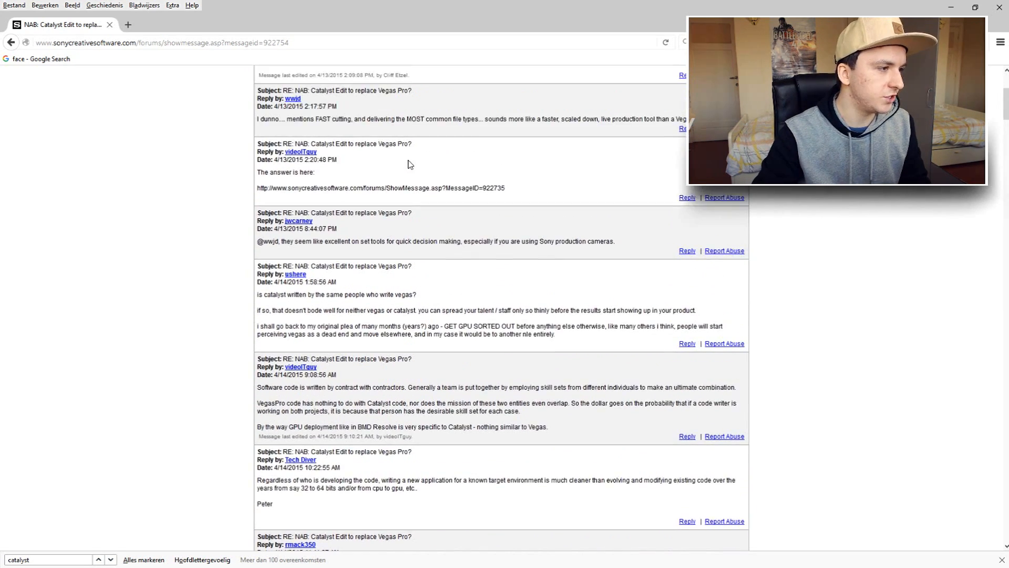
scroll("down", 3)
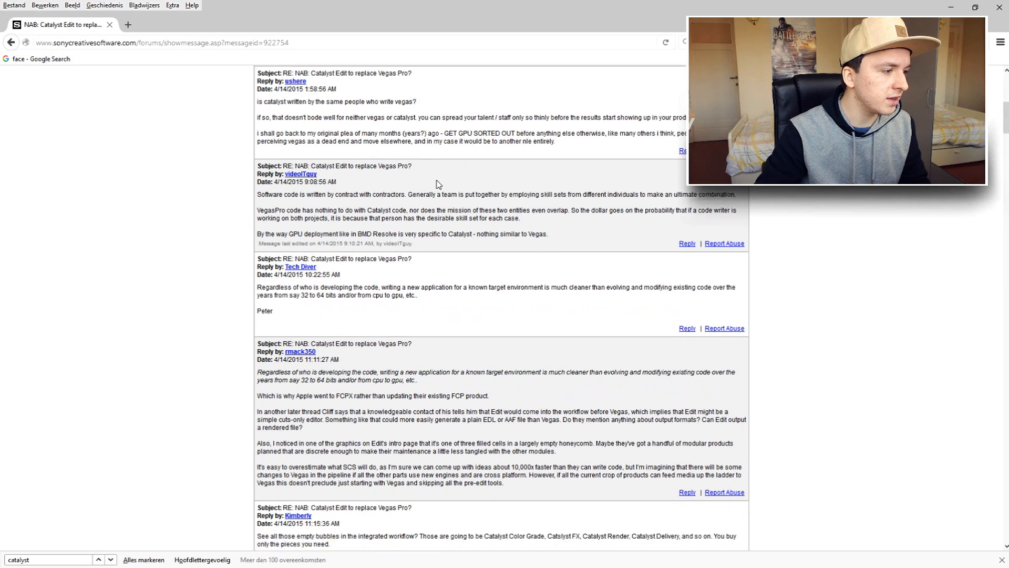
scroll("down", 3)
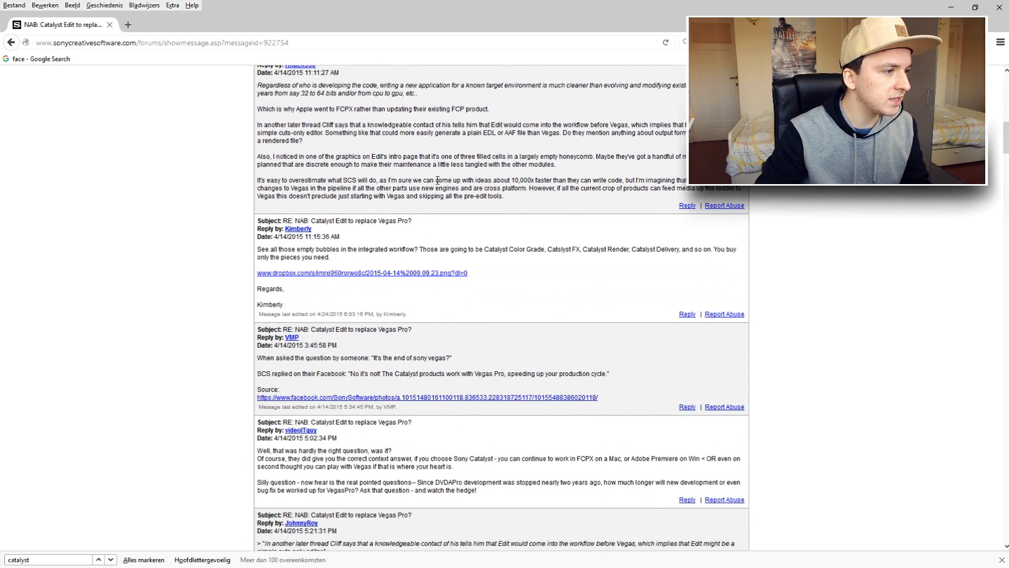
scroll("down", 3)
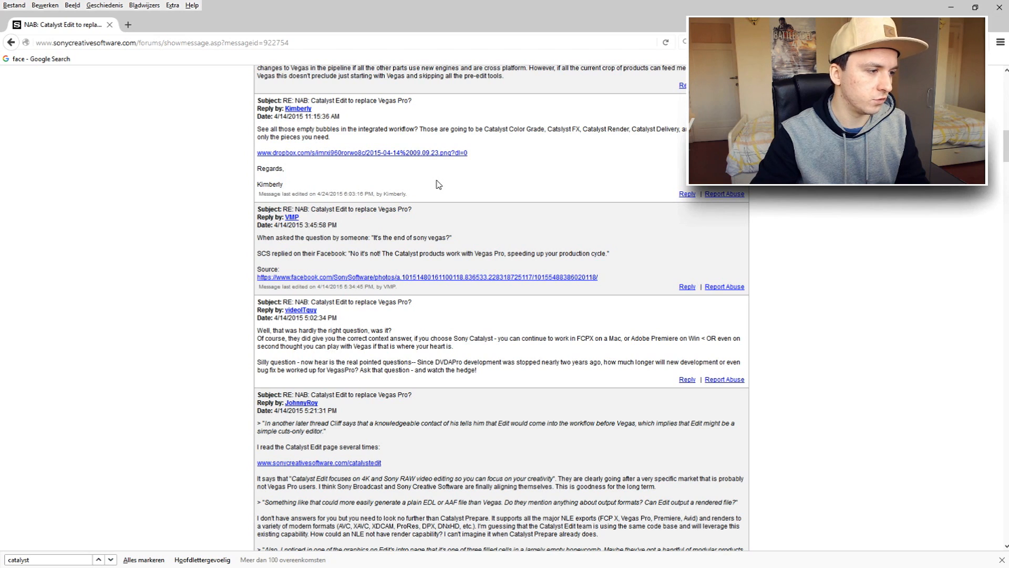
scroll("down", 3)
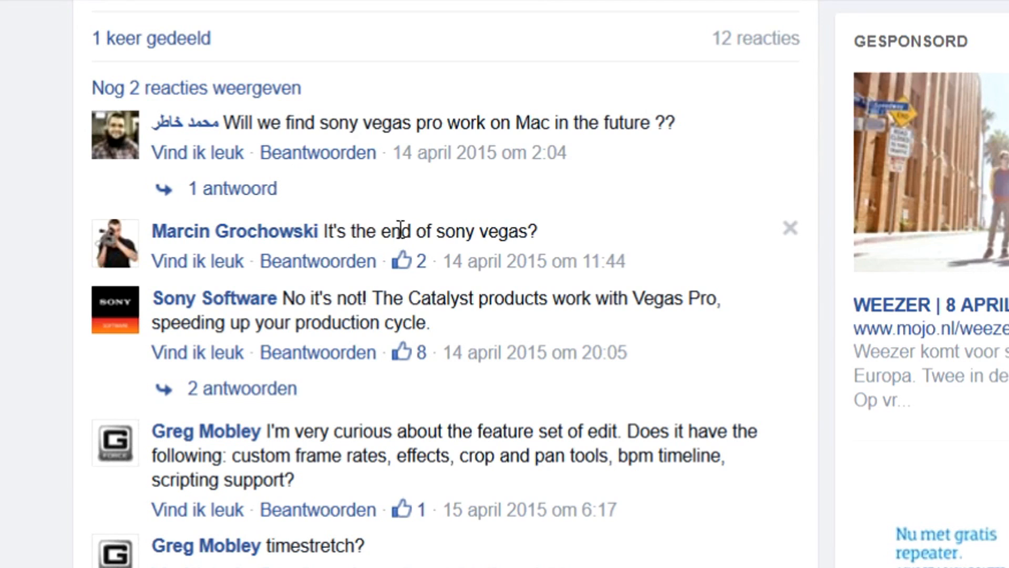
mouse_move(300, 328)
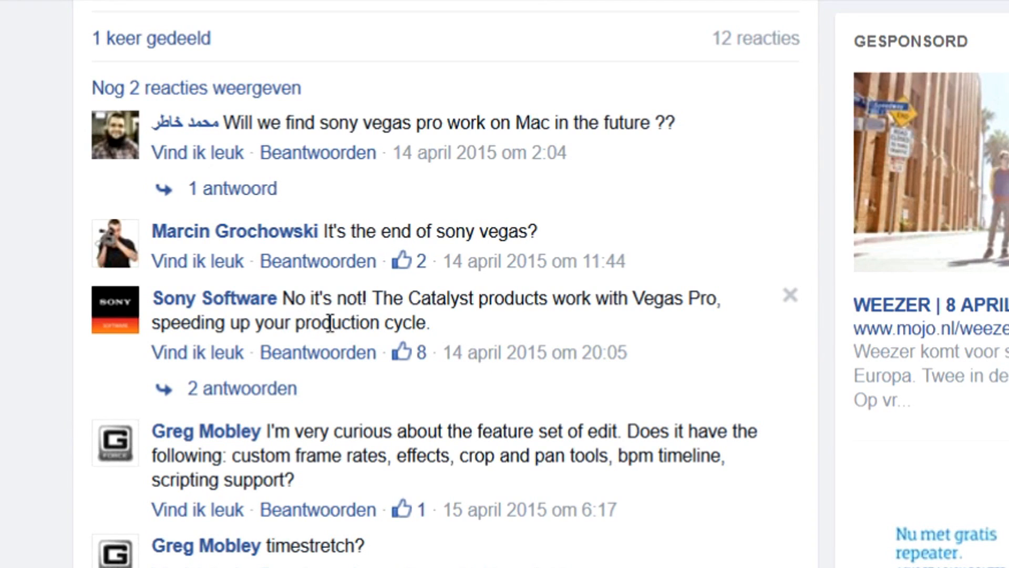
mouse_move(569, 309)
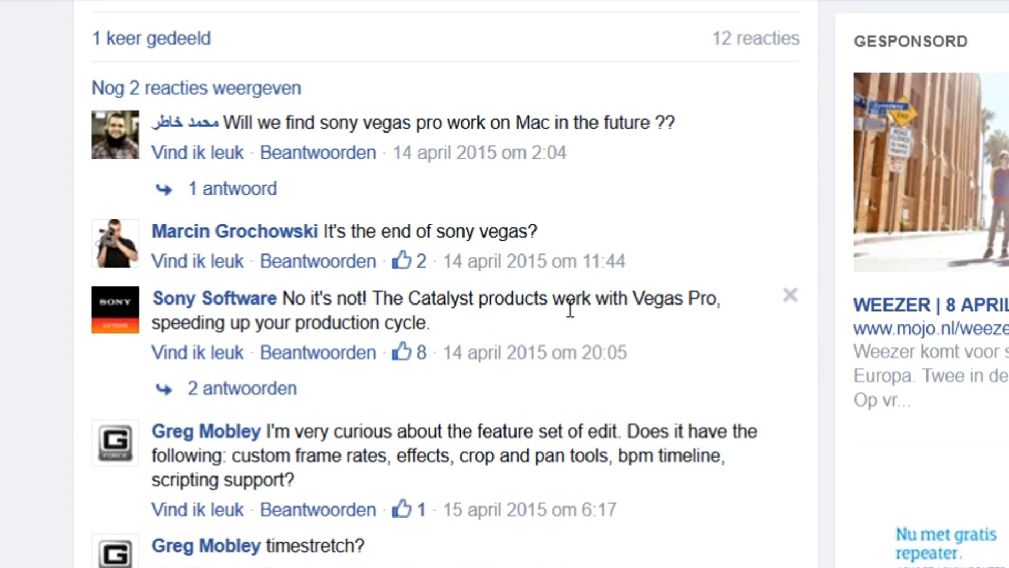
mouse_move(545, 355)
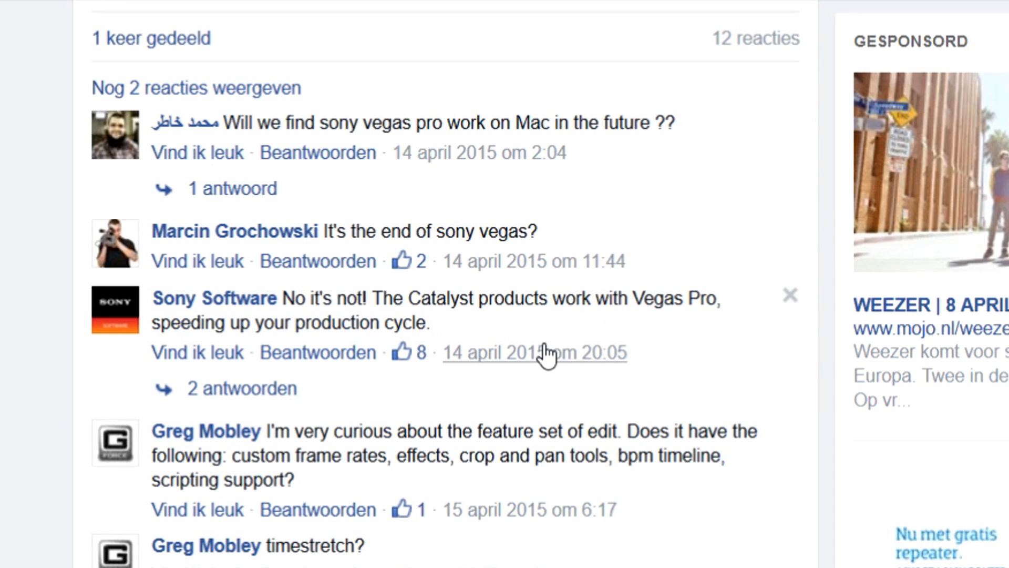